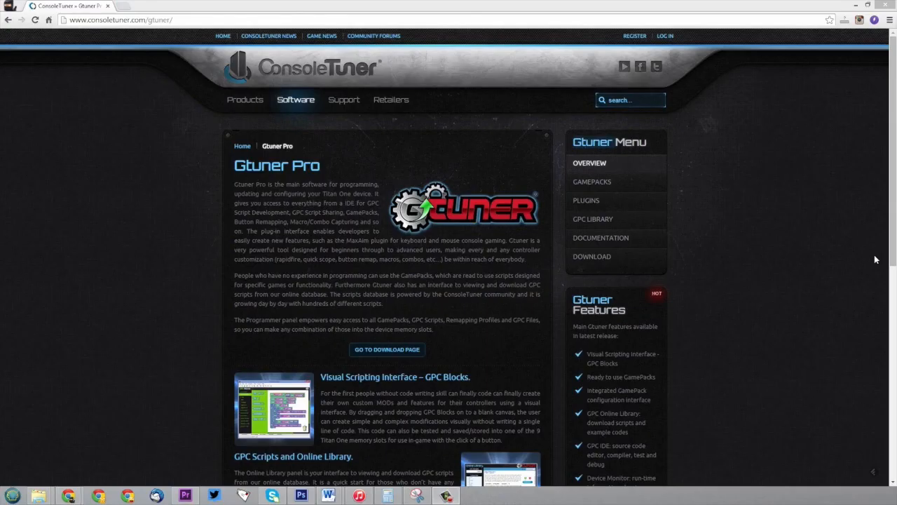
mouse_move(601, 278)
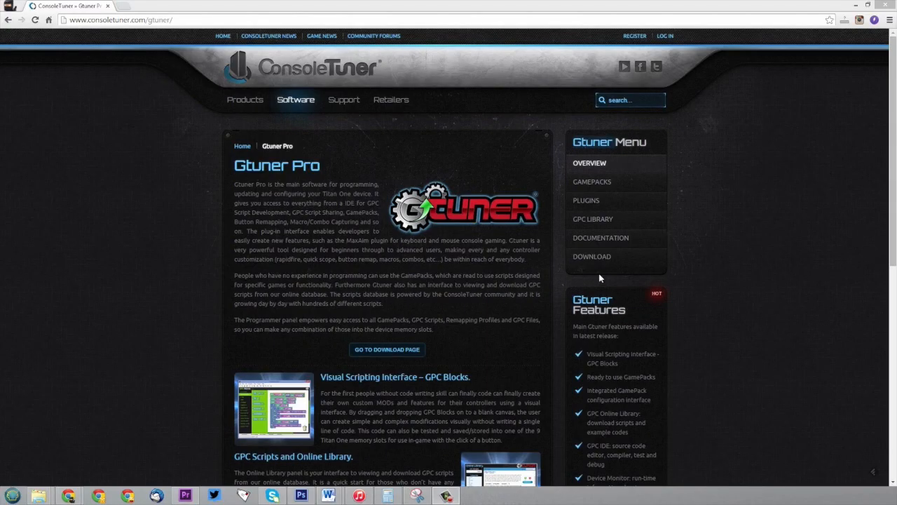
Step: Go from the Gtuner Pro overview to the Downloads page listing Gtuner Pro 3.20
left_click(387, 349)
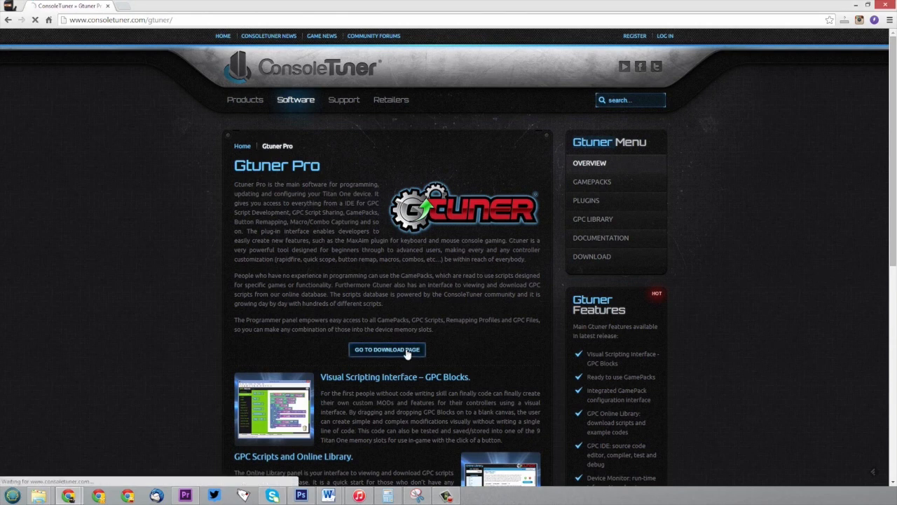
left_click(387, 349)
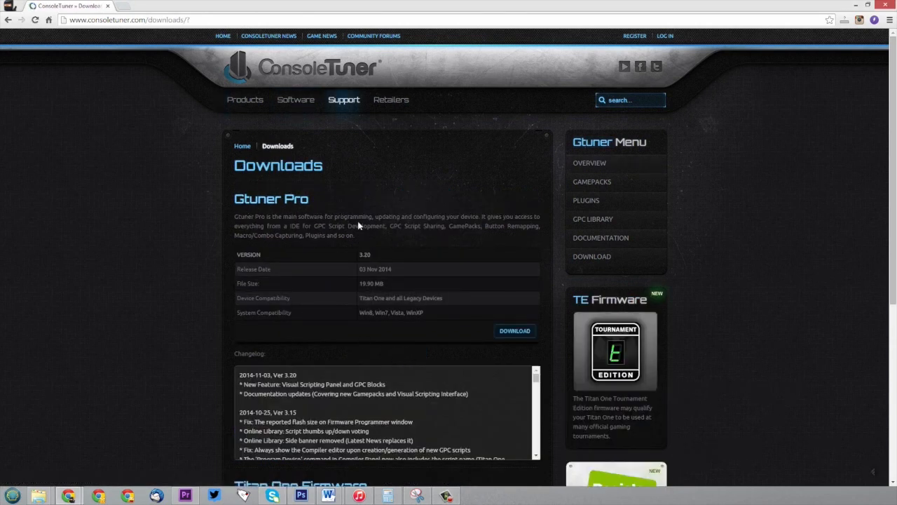
mouse_move(527, 267)
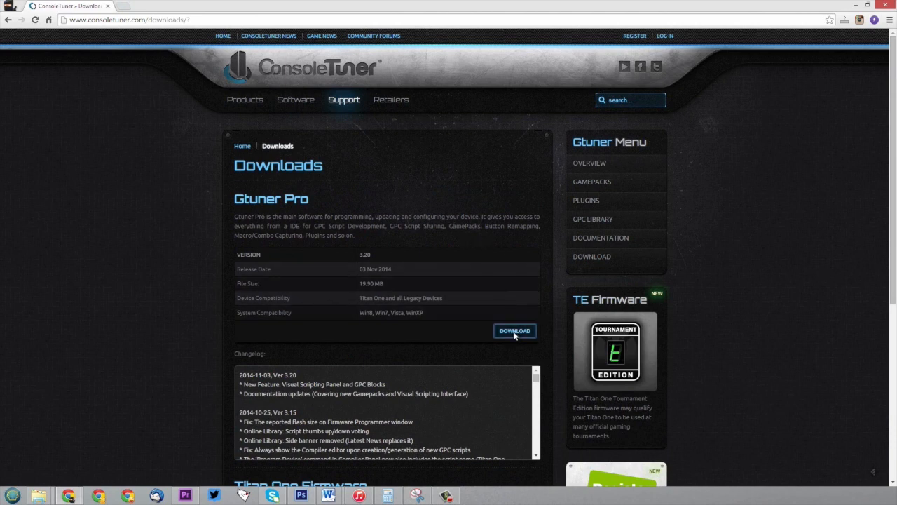
Step: Download Gtuner Pro 3.20 and launch its setup wizard's welcome screen
left_click(514, 331)
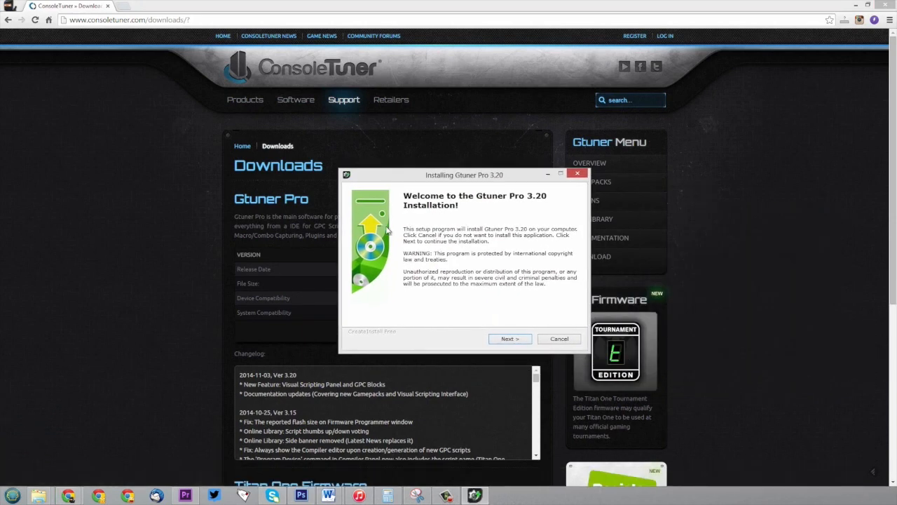
Step: Accept the license terms and complete the Gtuner Pro 3.20 installation, opening the Online Library
left_click(510, 338)
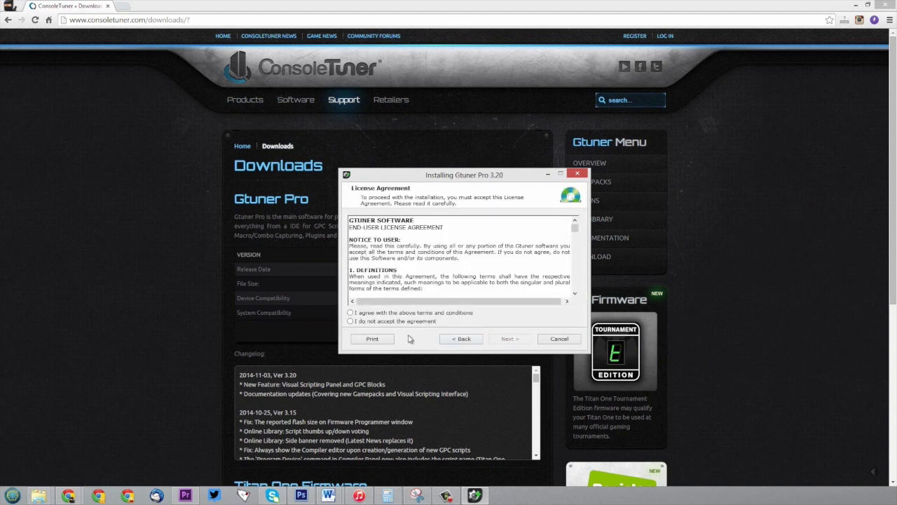
left_click(351, 311)
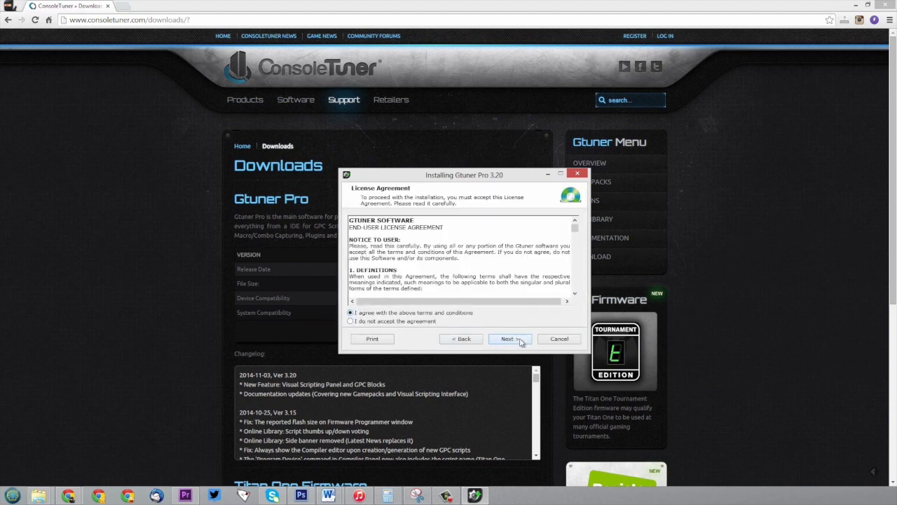
left_click(510, 338)
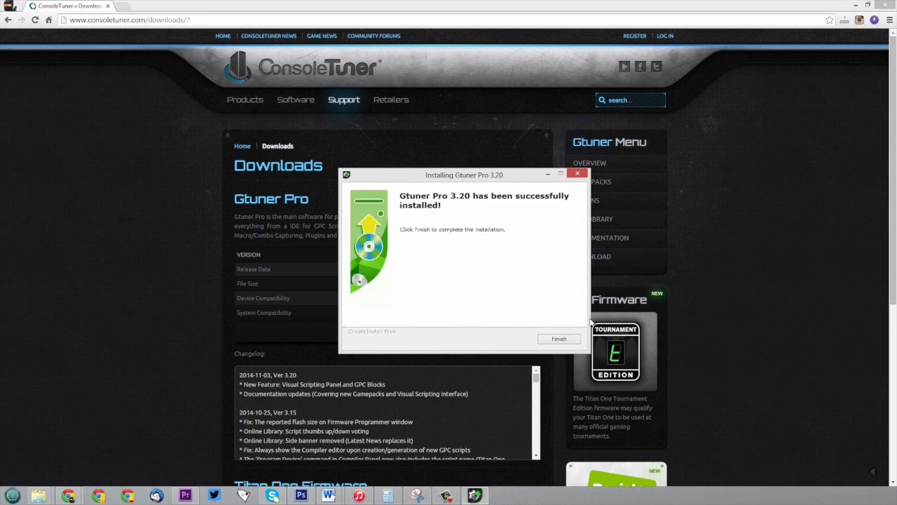
left_click(559, 338)
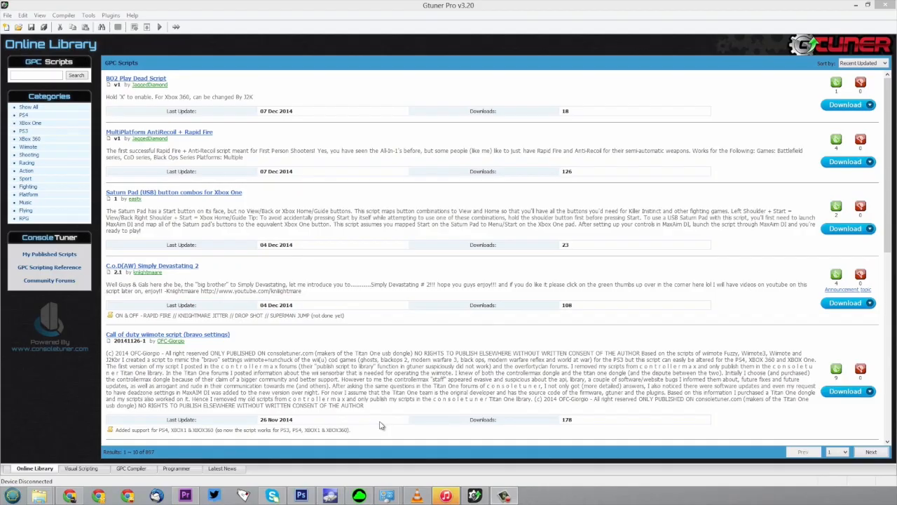
mouse_move(281, 146)
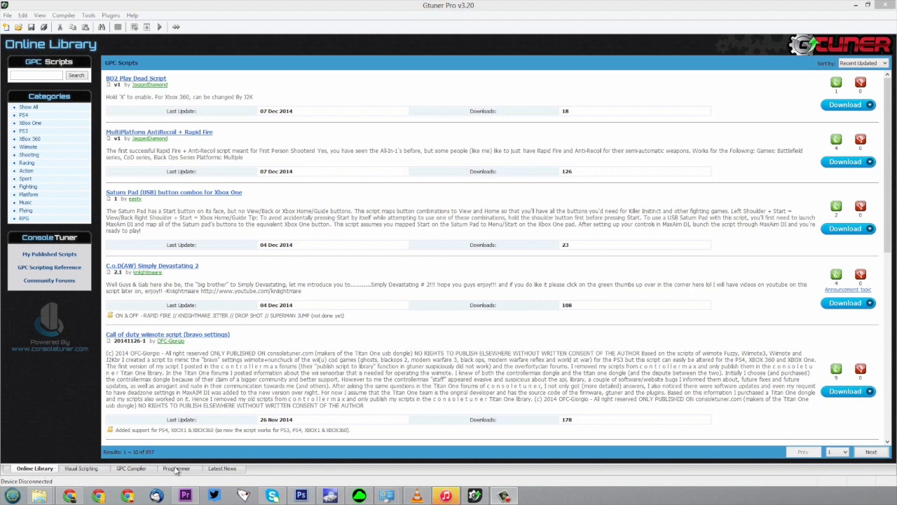
Step: Show the Programmer workspace and browse the Game Packs list filled with Titan One titles
left_click(171, 468)
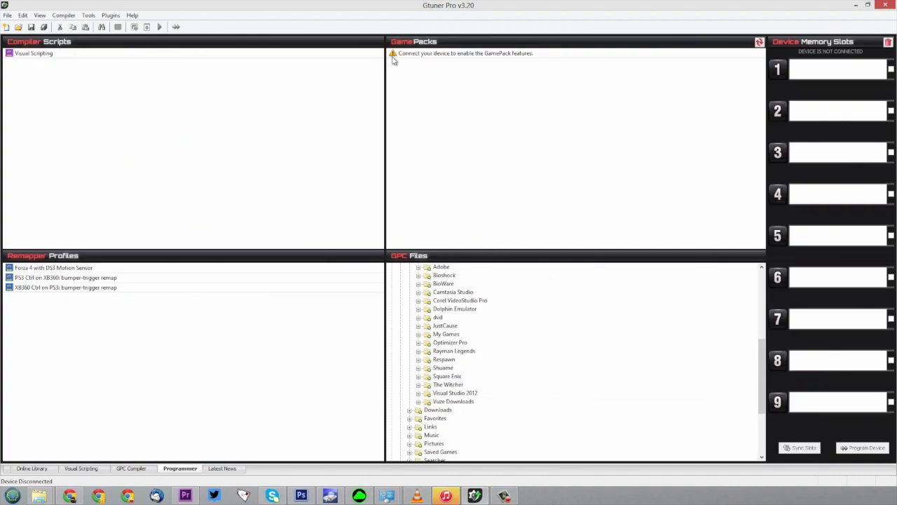
mouse_move(564, 54)
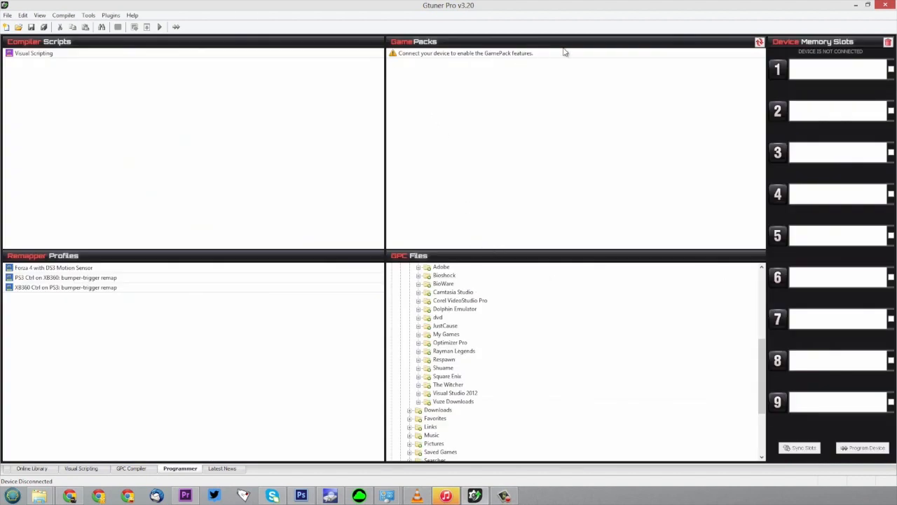
mouse_move(559, 22)
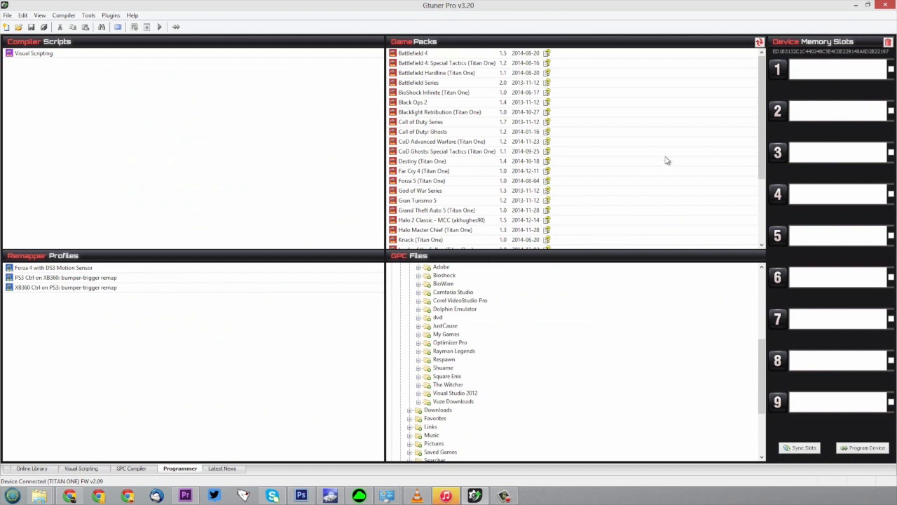
scroll("down", 3)
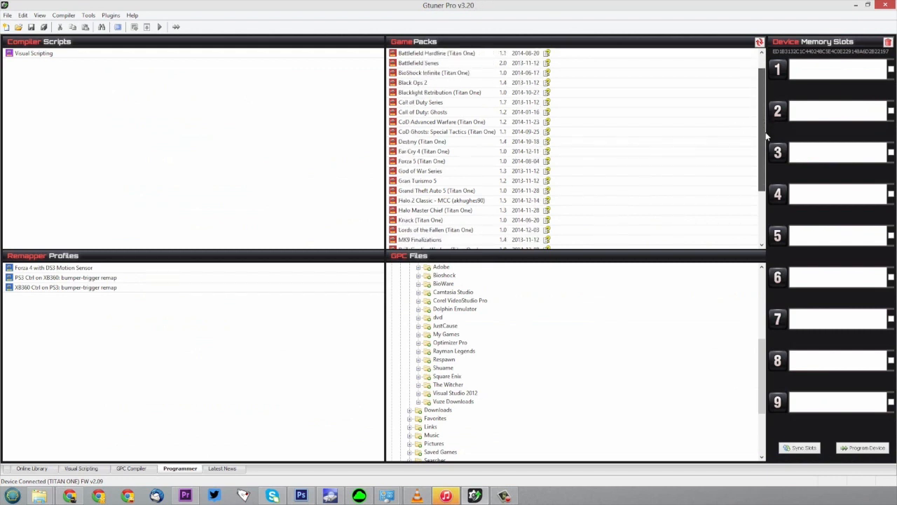
scroll("down", 3)
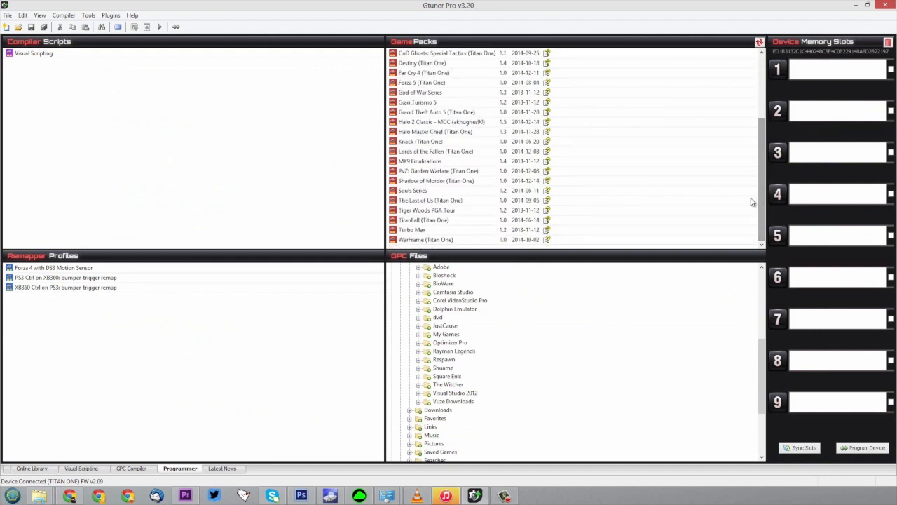